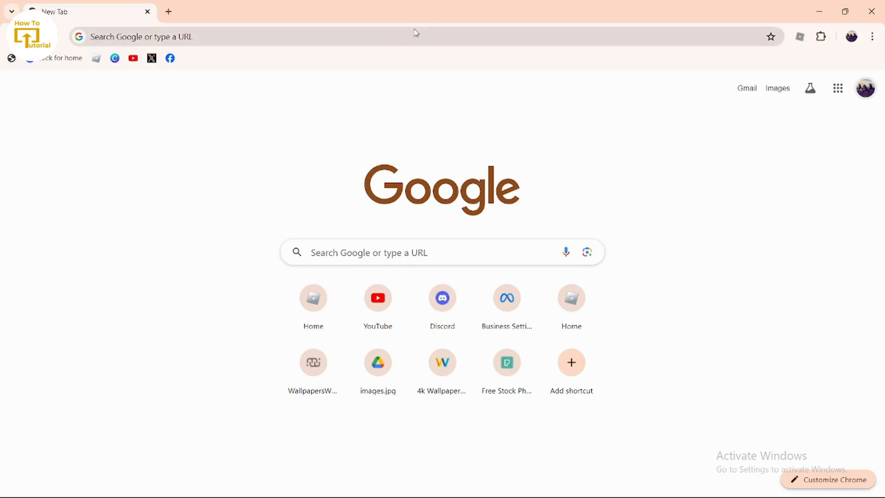
{"action": "mouse_move", "coordinate": [494, 264]}
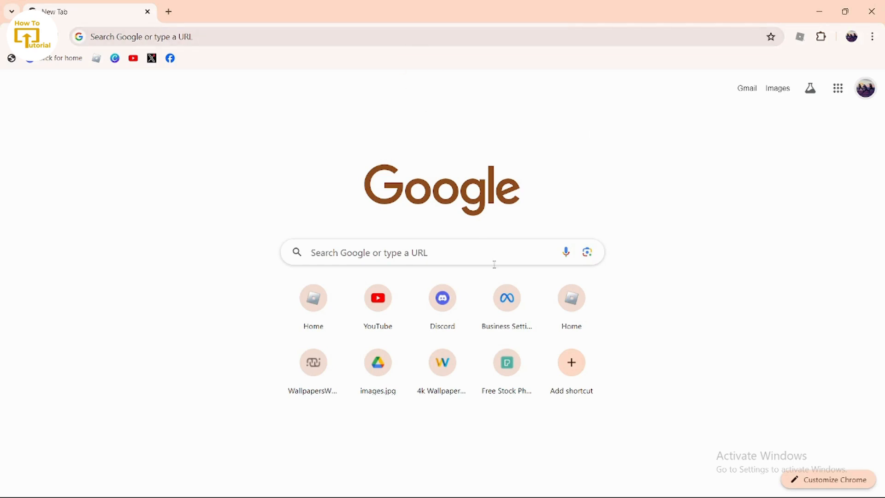
- Enter canva.com in the New Tab search box to load Canva's home page
{"action": "left_click", "coordinate": [395, 252]}
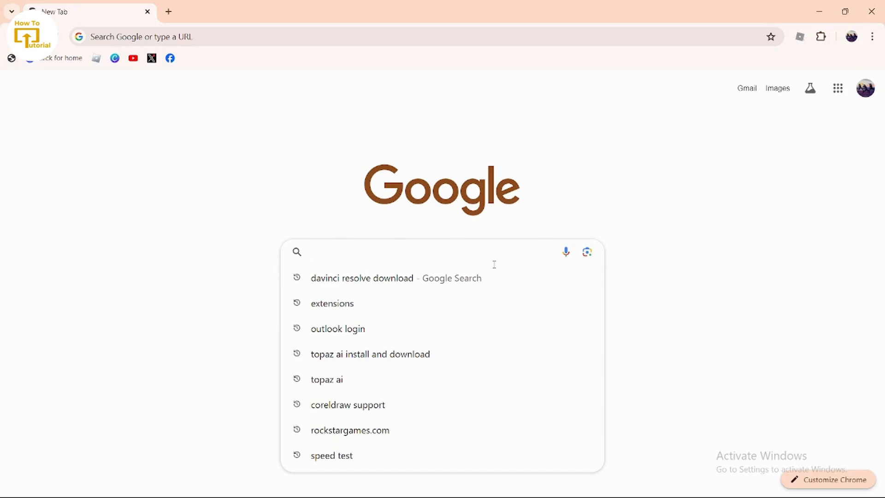
{"action": "type", "text": "canva.com"}
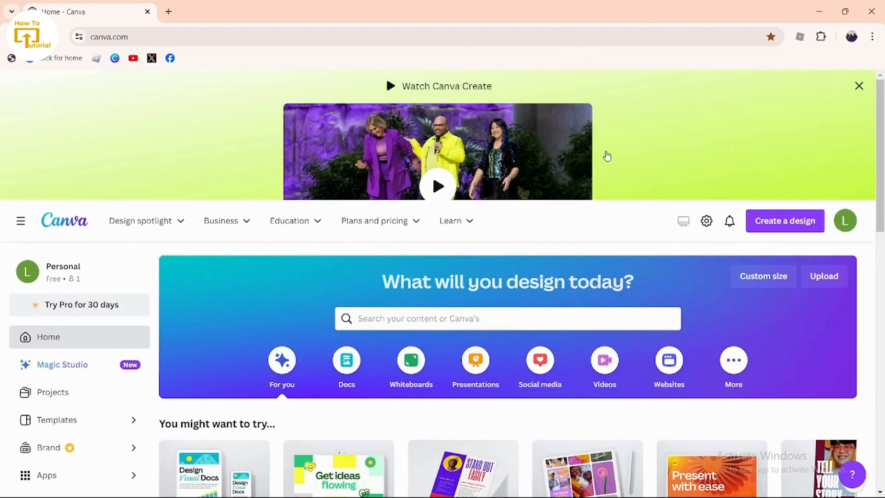
{"action": "scroll", "scroll_direction": "down", "scroll_amount": 3}
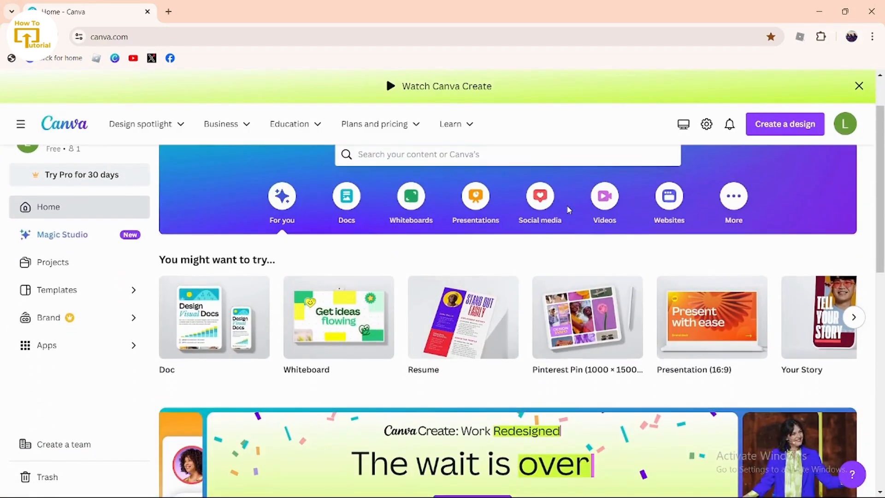
{"action": "mouse_move", "coordinate": [584, 301]}
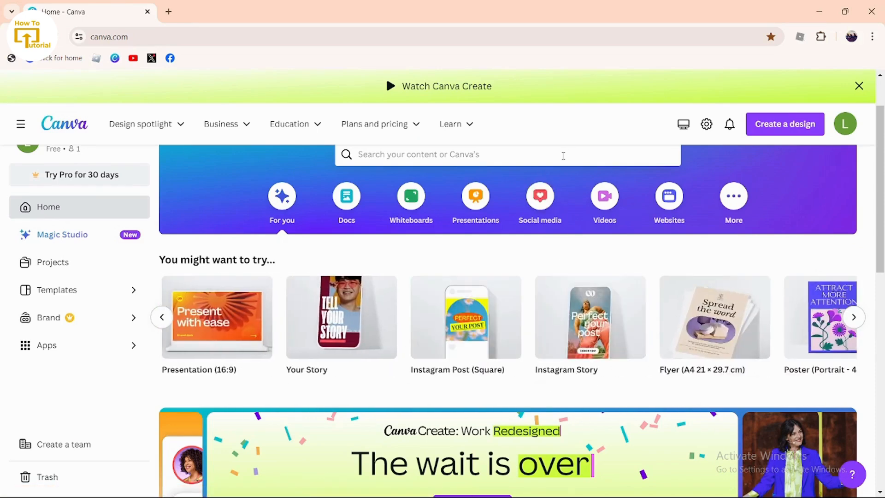
- Search Canva for 'videos' to show the Videos templates results
{"action": "left_click", "coordinate": [506, 154]}
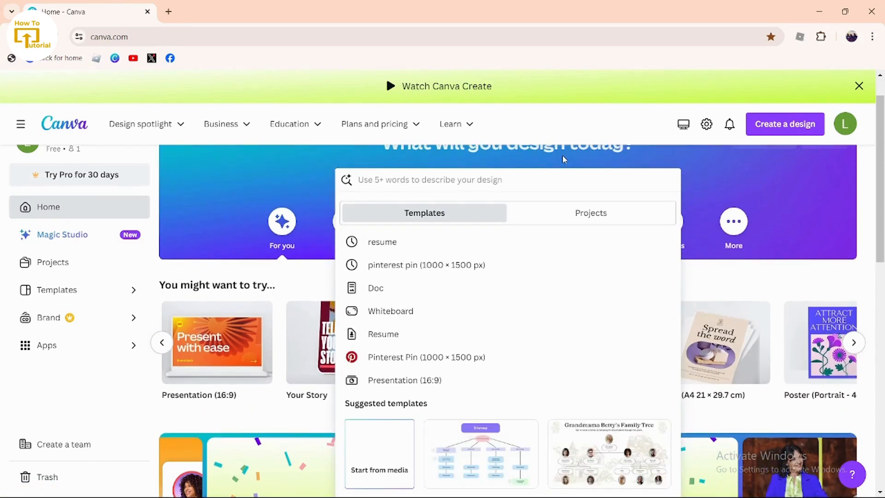
{"action": "type", "text": "videos"}
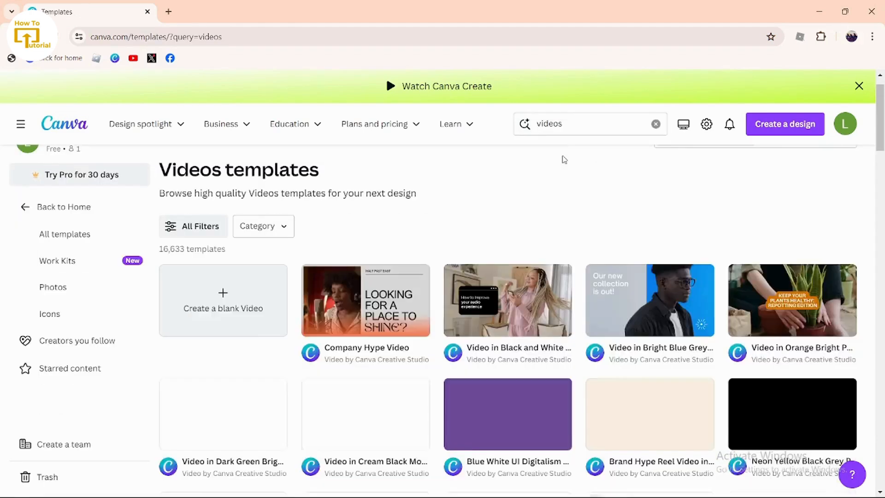
- Scroll the Videos results down to the Company Hype Video template
{"action": "scroll", "scroll_direction": "down", "scroll_amount": 3}
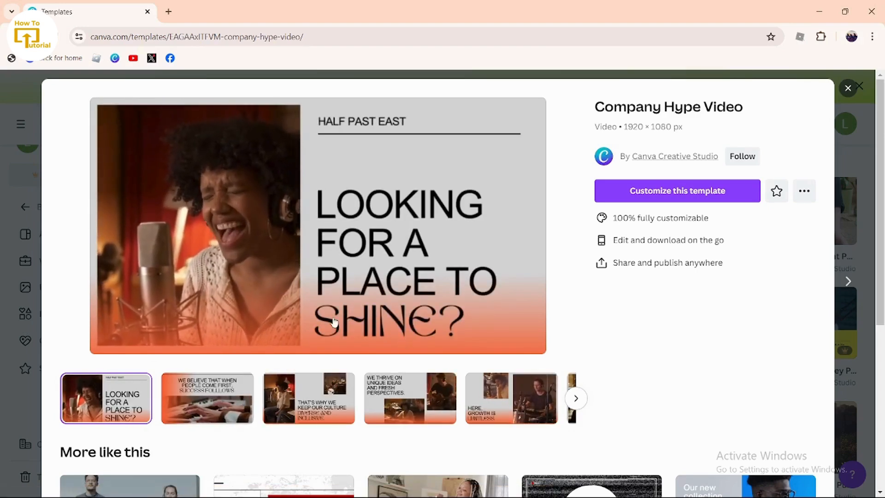
{"action": "mouse_move", "coordinate": [677, 190]}
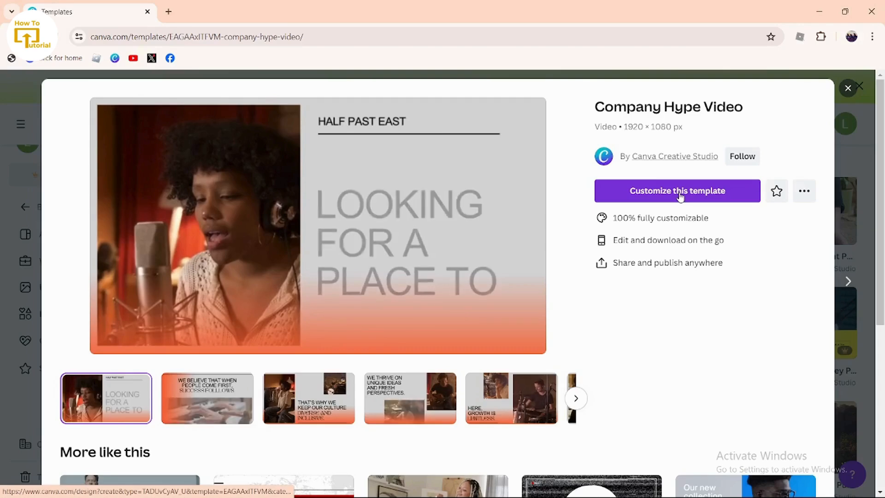
- Customize the Company Hype Video template and select its first timeline page
{"action": "left_click", "coordinate": [676, 190]}
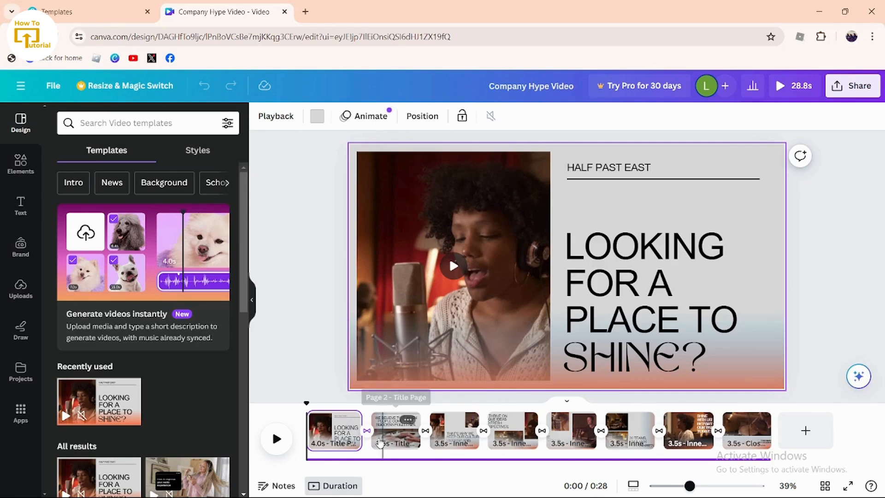
{"action": "left_click", "coordinate": [276, 438]}
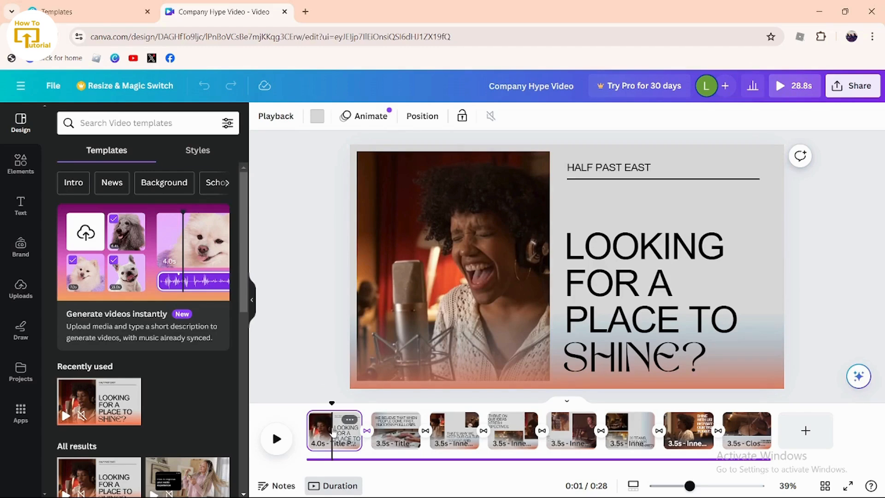
- Split the opening title page in two via its '...' menu, then select the next page
{"action": "left_click", "coordinate": [349, 420]}
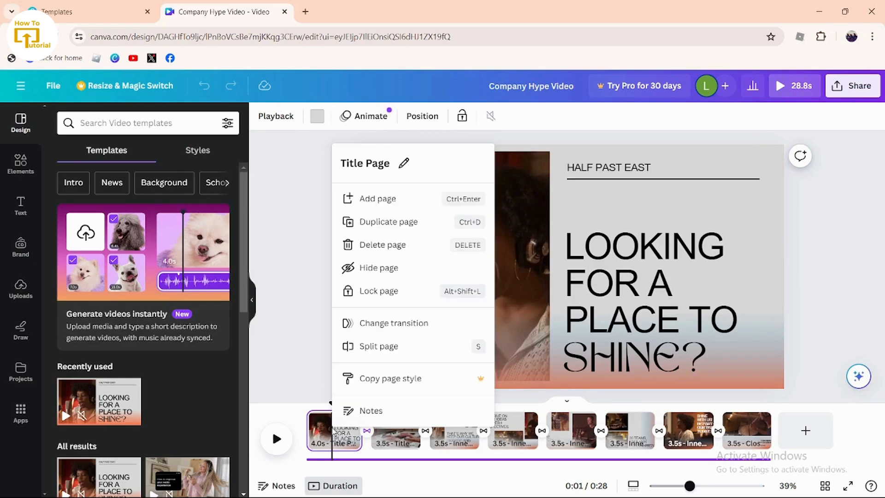
{"action": "mouse_move", "coordinate": [407, 336]}
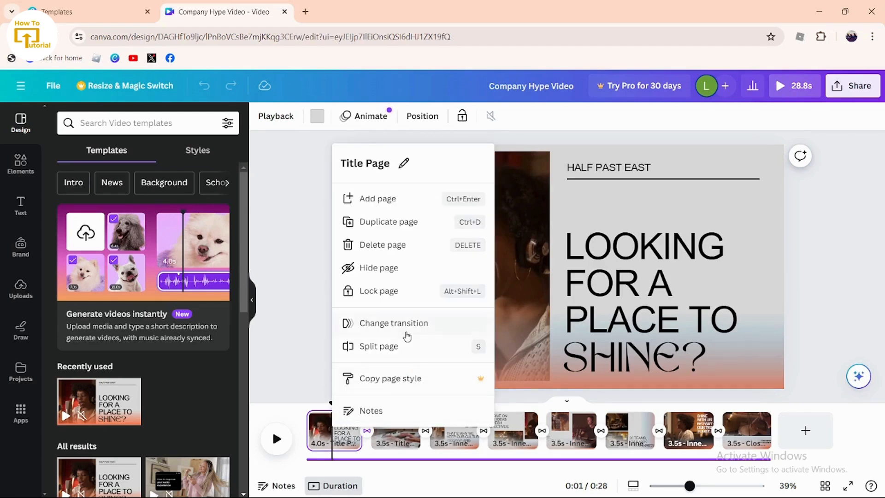
{"action": "left_click", "coordinate": [378, 346]}
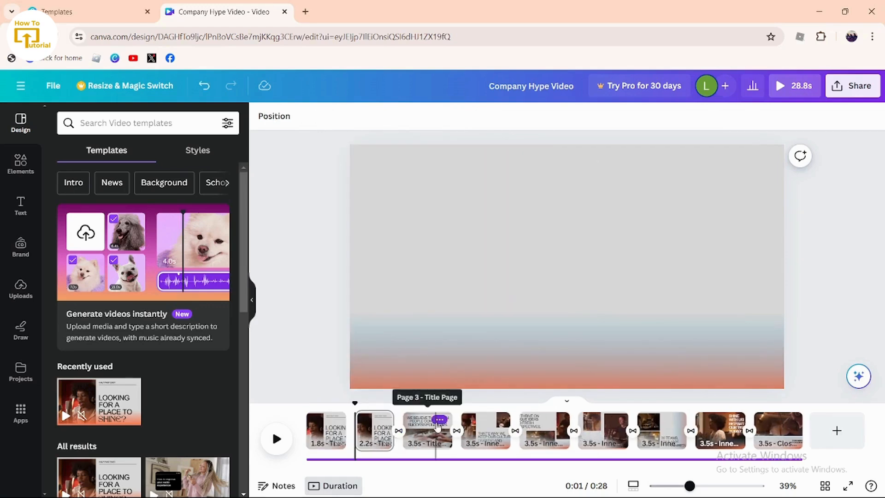
{"action": "left_click", "coordinate": [427, 430]}
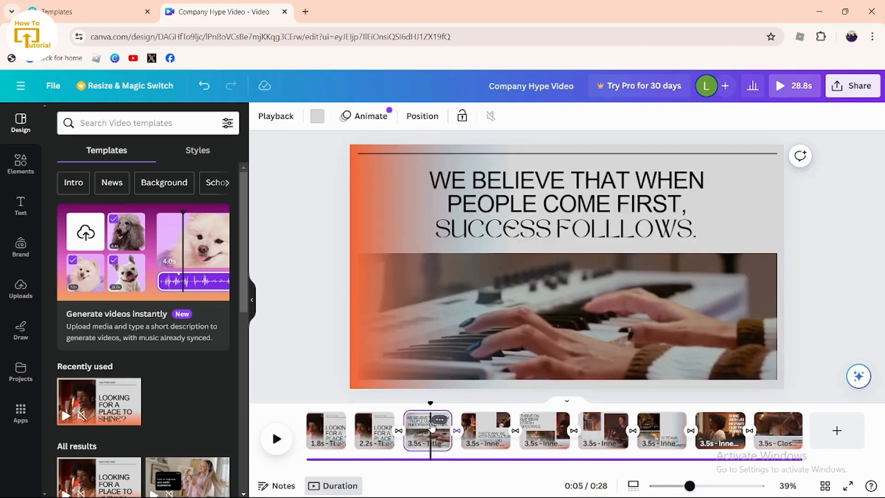